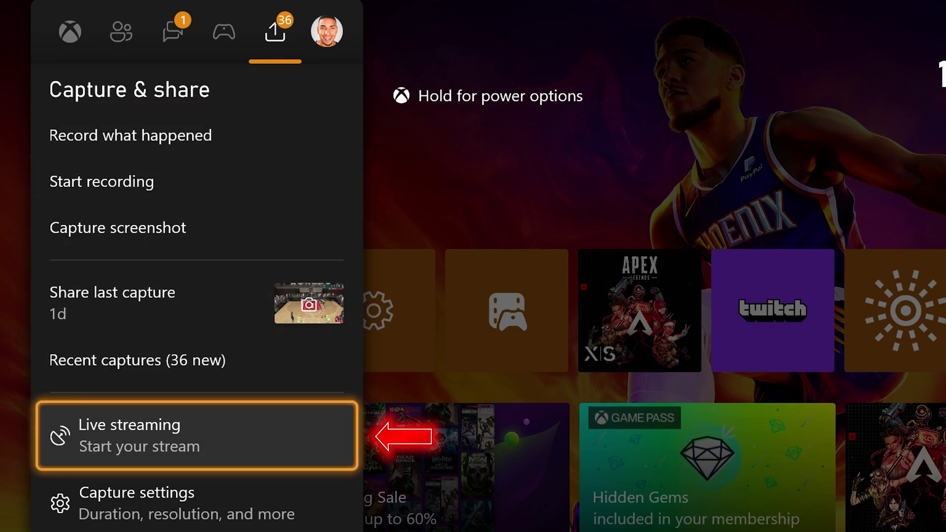
Step: Bring up Live streaming from the Capture & share guide, showing party audio off
click(130, 435)
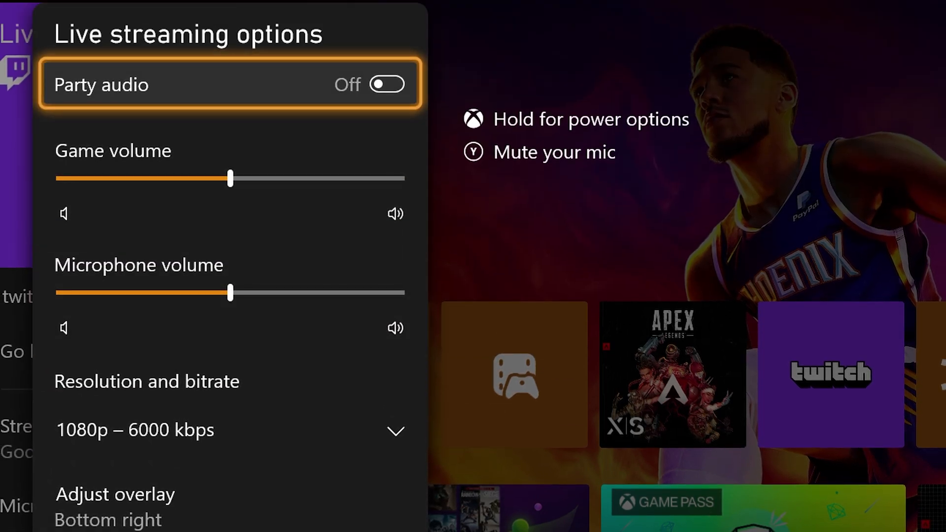
click(386, 84)
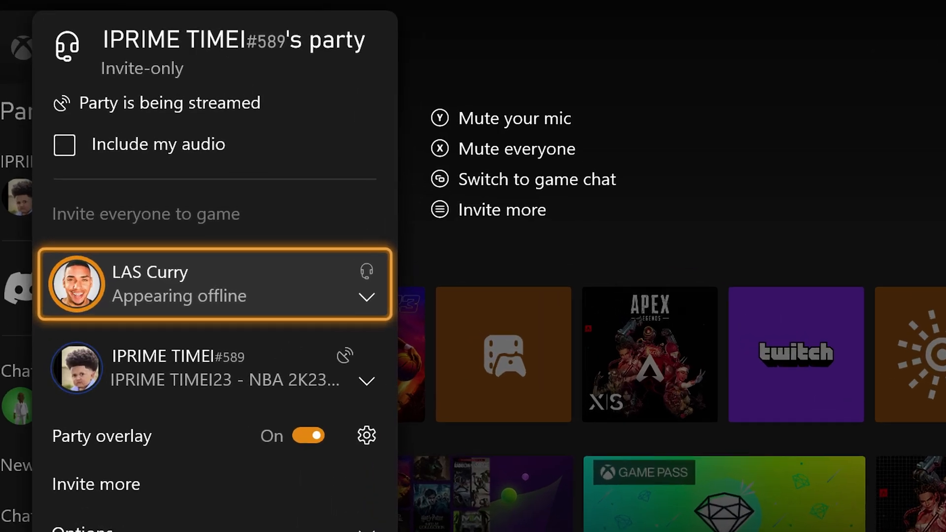
Step: Check the party panel shows 'Party is being streamed', then return Home
click(64, 146)
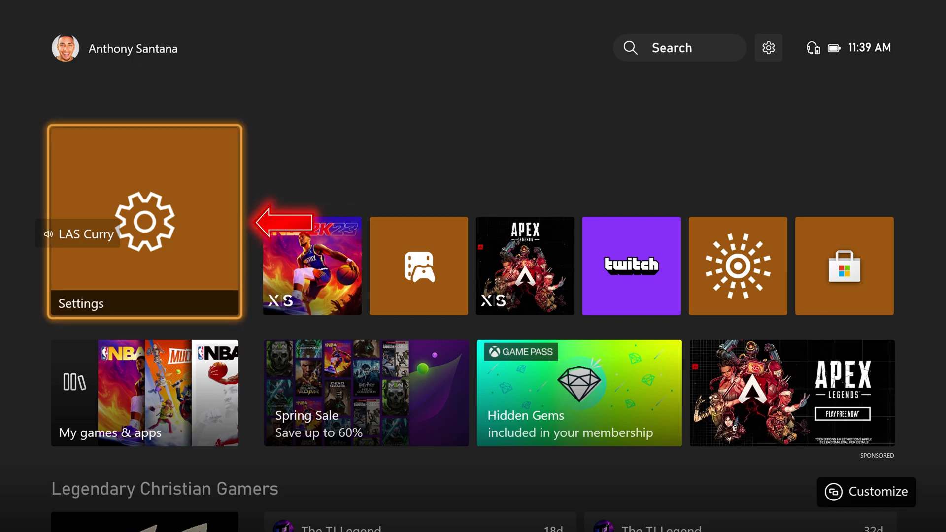
Step: Set Party chat output to Headset & speakers under Volume & audio output's Additional options
click(144, 224)
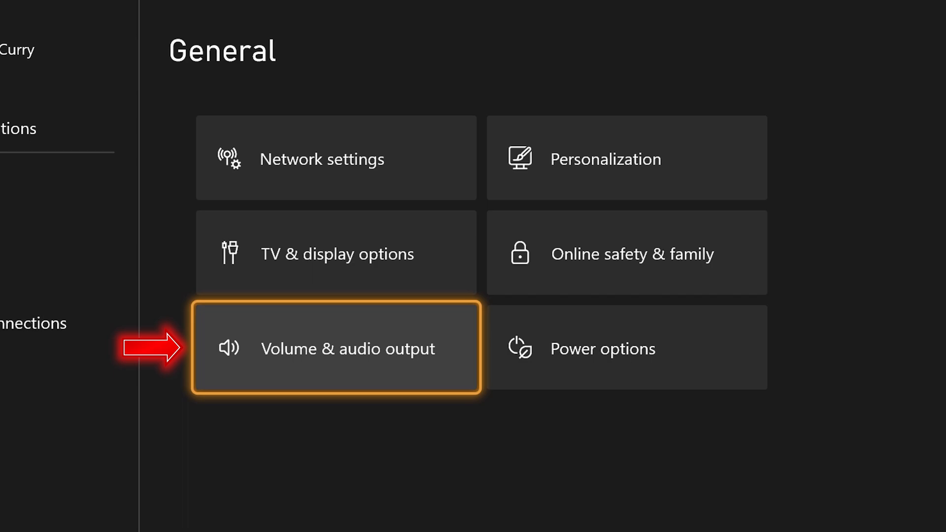
click(335, 348)
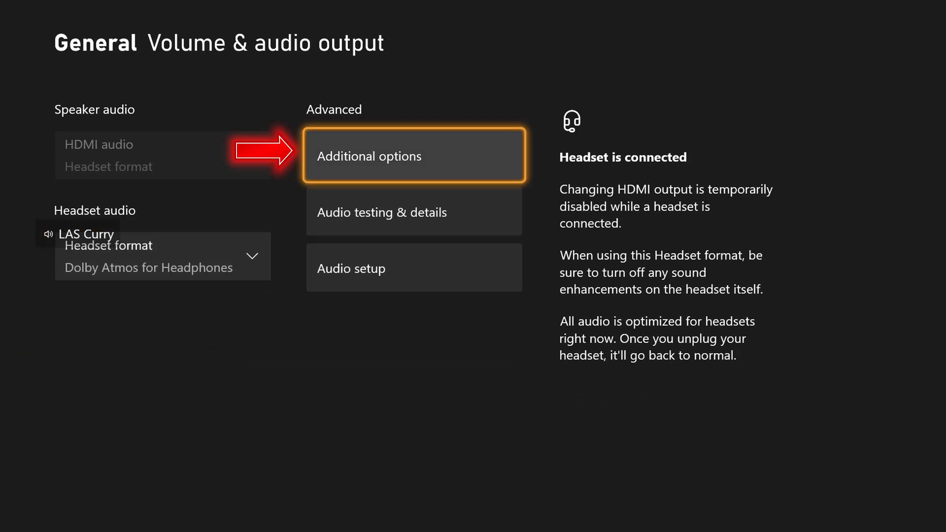
click(414, 154)
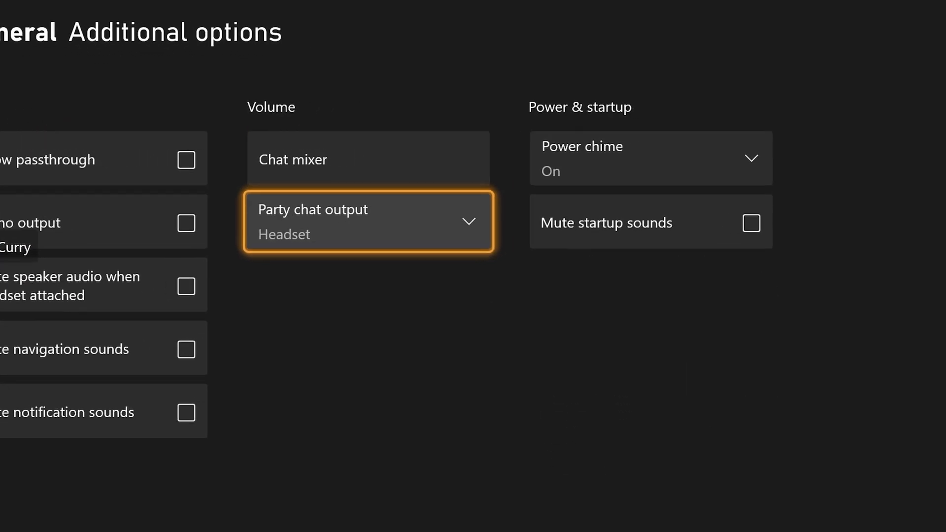
click(368, 221)
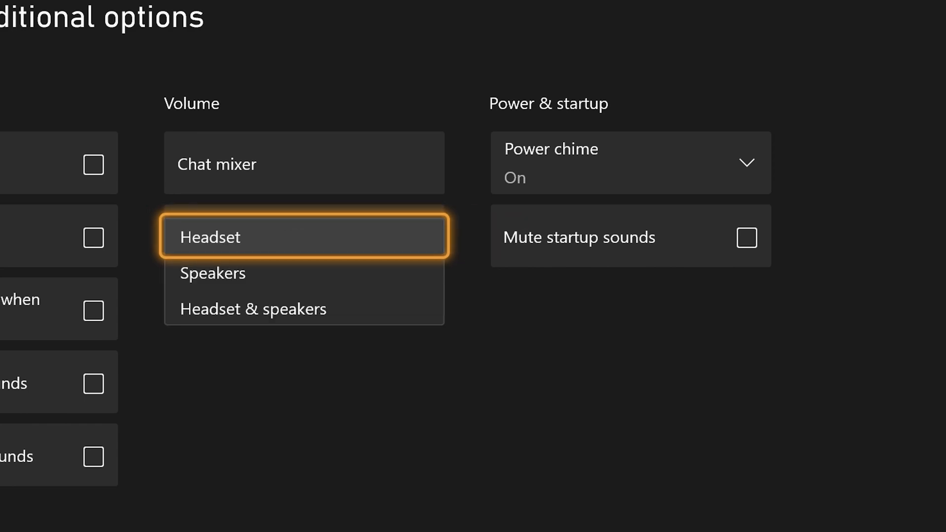
click(254, 308)
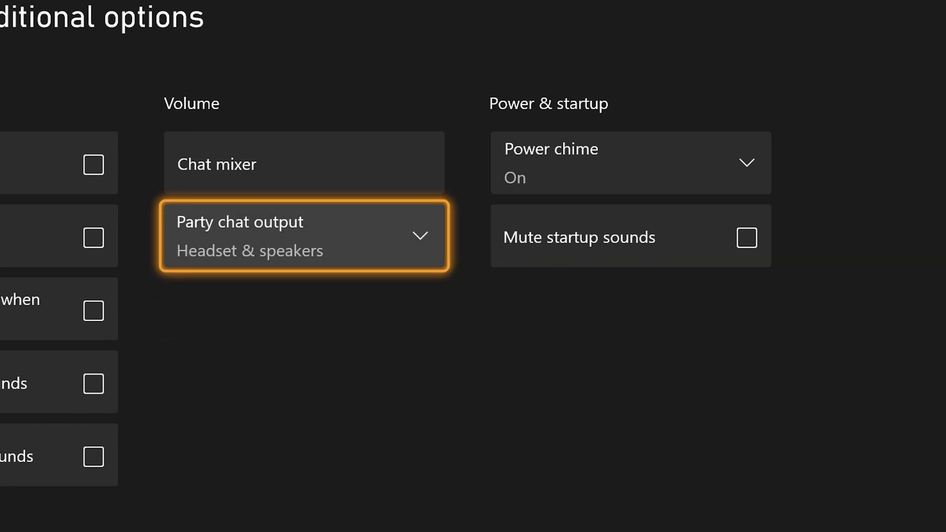